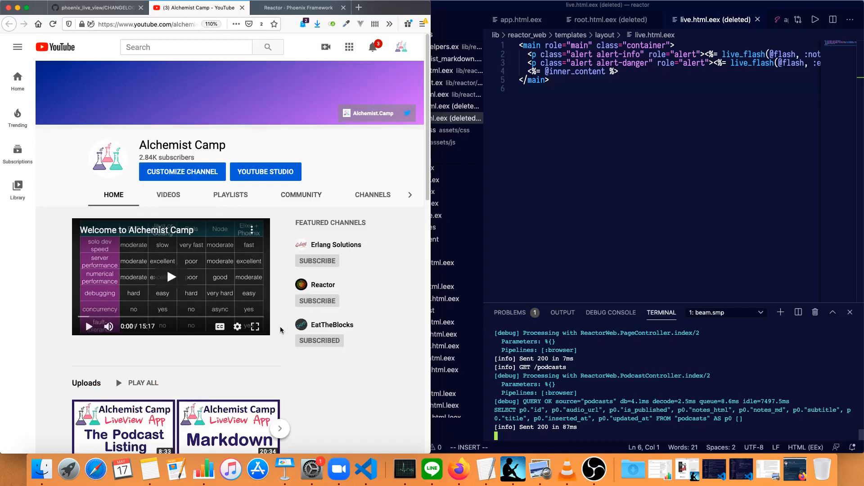
Step: Switch from the YouTube channel page to the Reactor app's Listing Podcasts tab
scroll("down", 3)
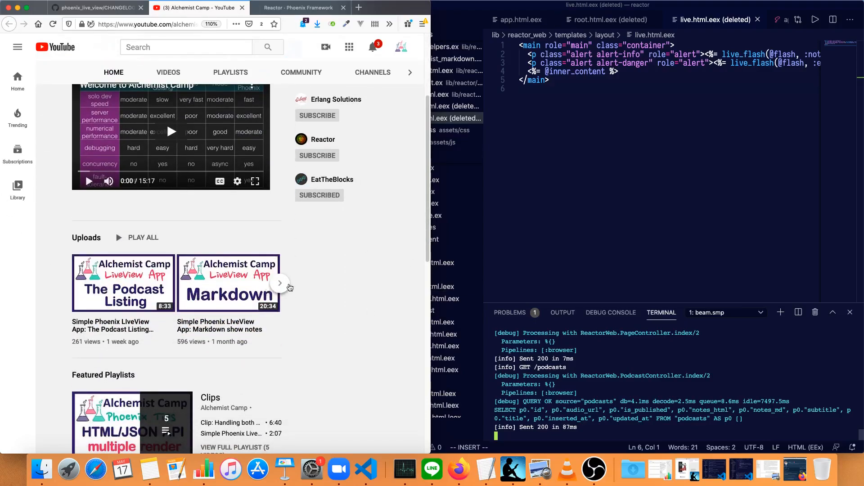
left_click(298, 7)
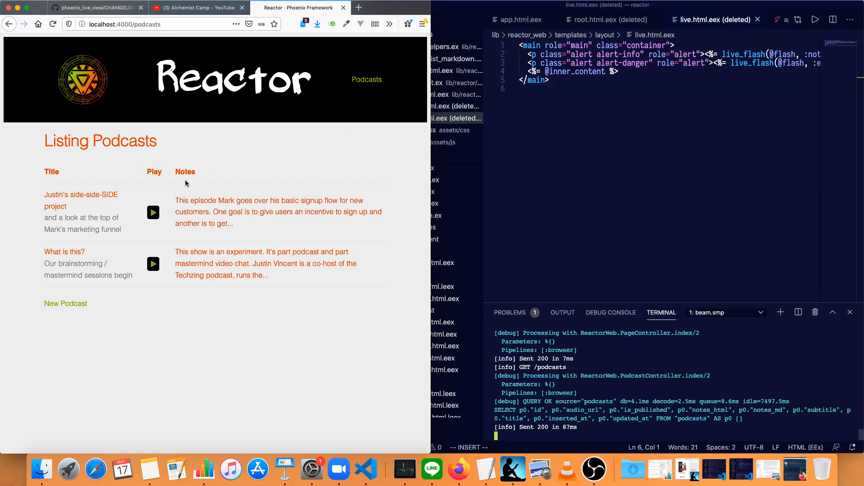
Step: Visit localhost:4000/foo, send keypresses n and v, then reach the Edit User form for Mark via /users
left_click(127, 24)
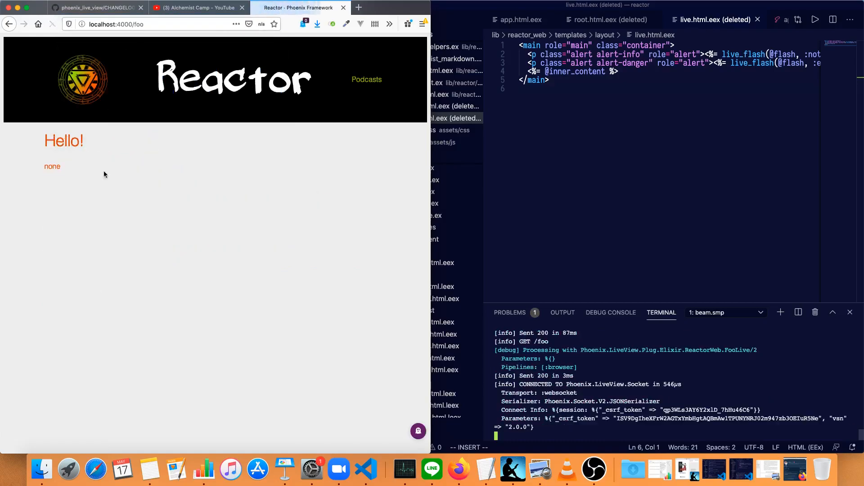
key("n")
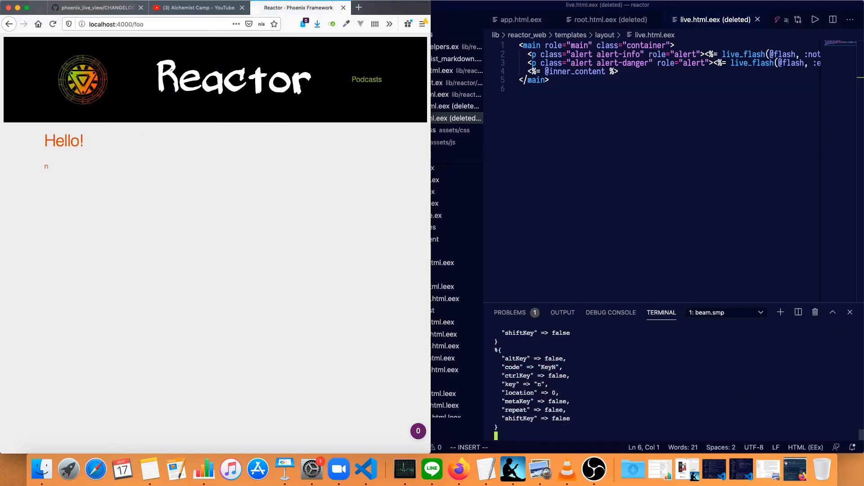
key("v")
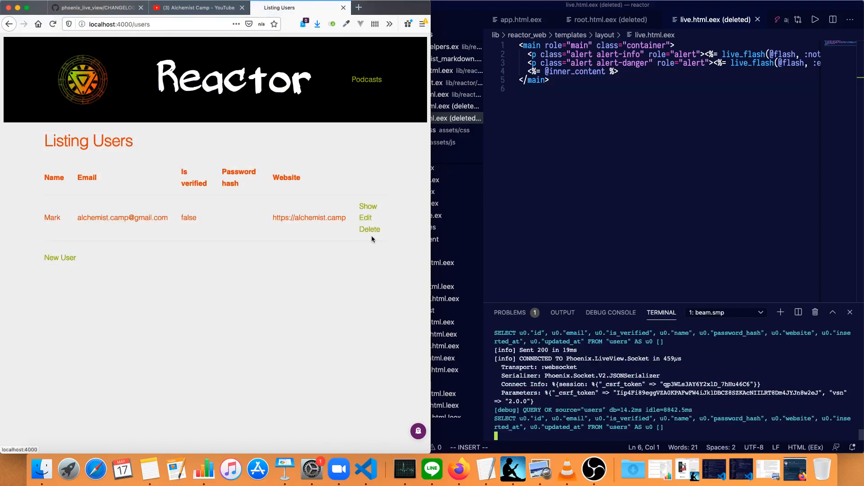
left_click(365, 217)
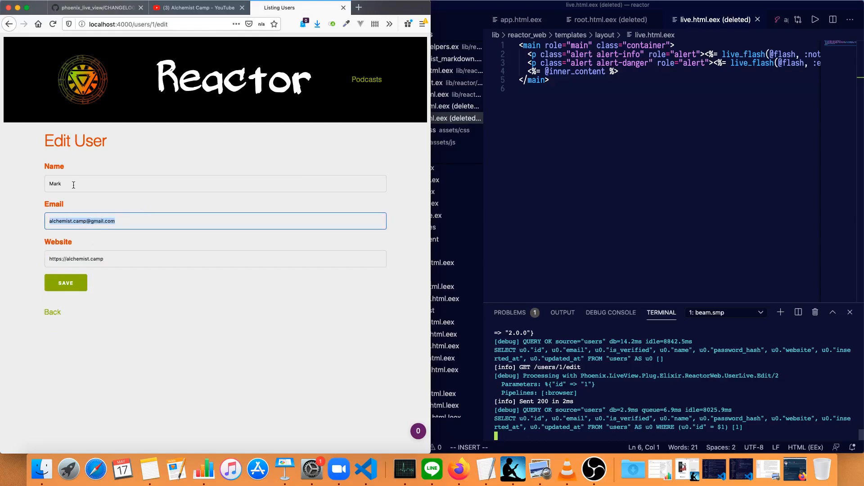
left_click(215, 258)
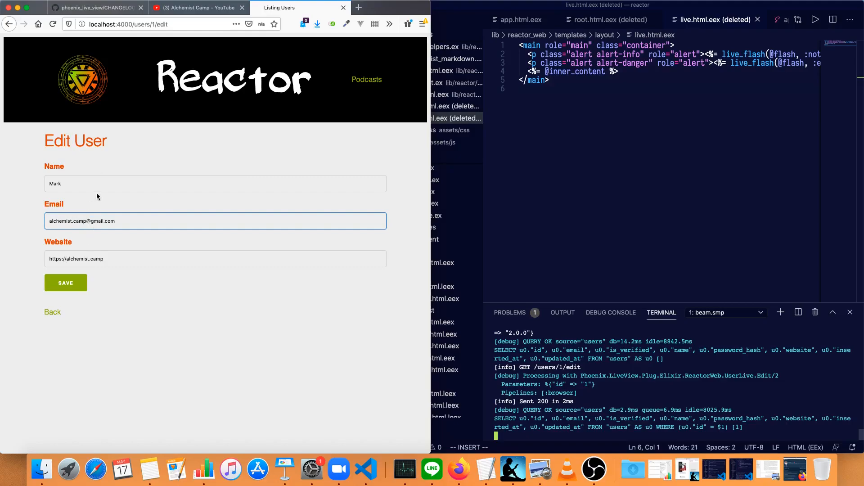
mouse_move(94, 244)
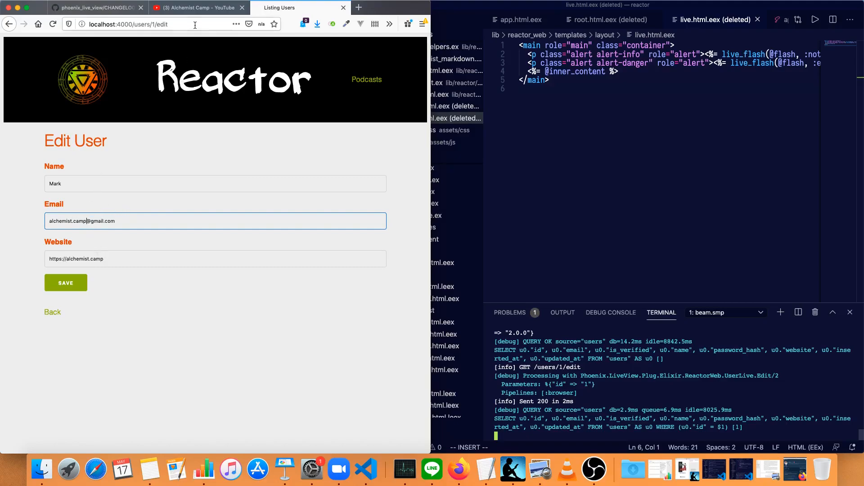
mouse_move(9, 23)
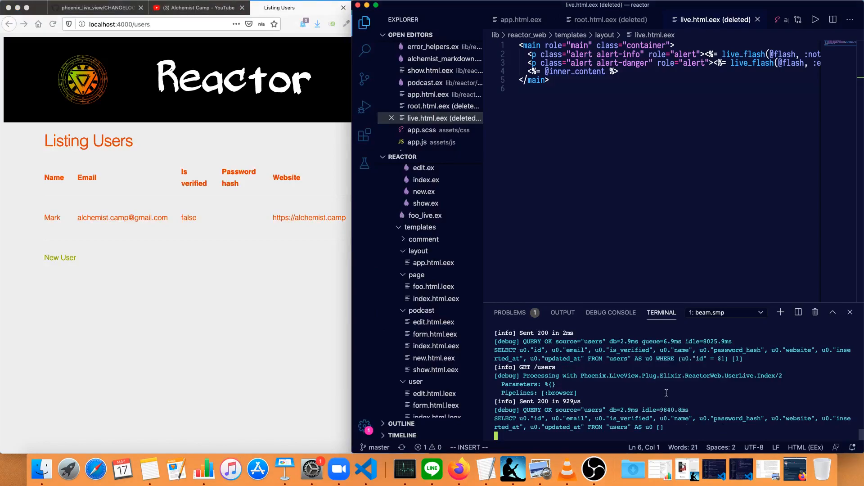
mouse_move(646, 399)
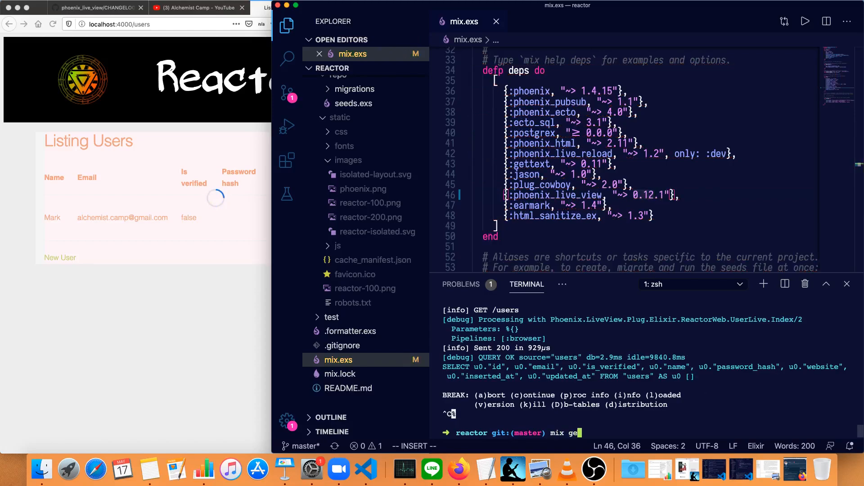
Step: Run mix deps.get to fetch phoenix_live_view 0.12.1, then load localhost:4000/foo again
type("ps.get")
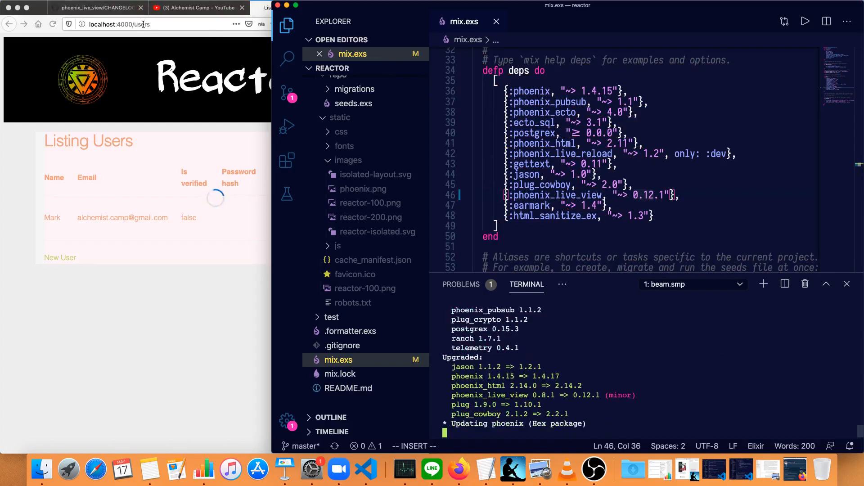
type("localhost:4000/foo")
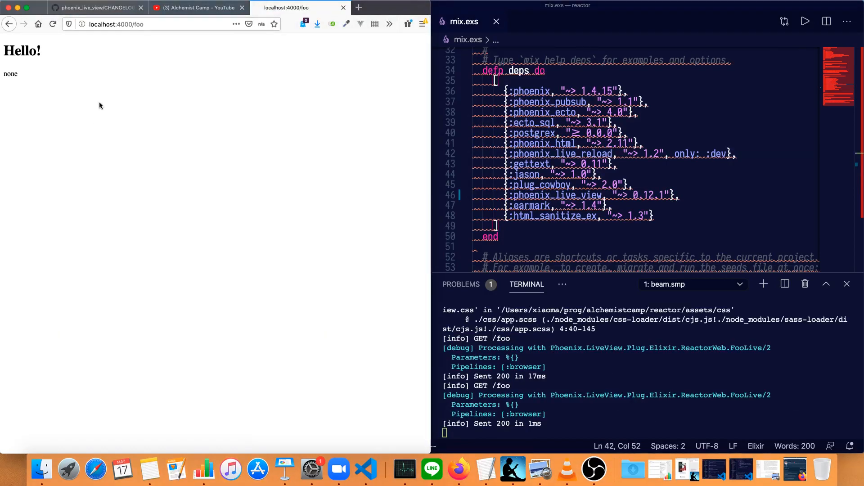
Step: Reload the foo page in Firefox, then bring up VS Code's quick file finder
double_click(22, 50)
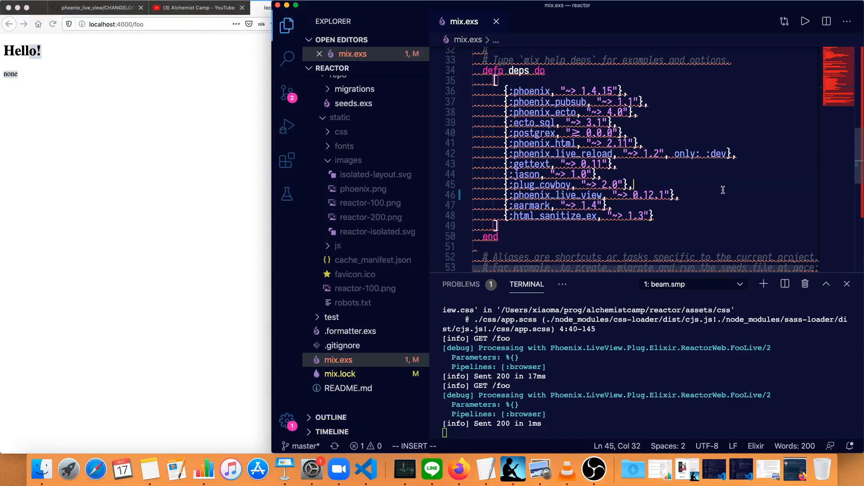
key("cmd+p")
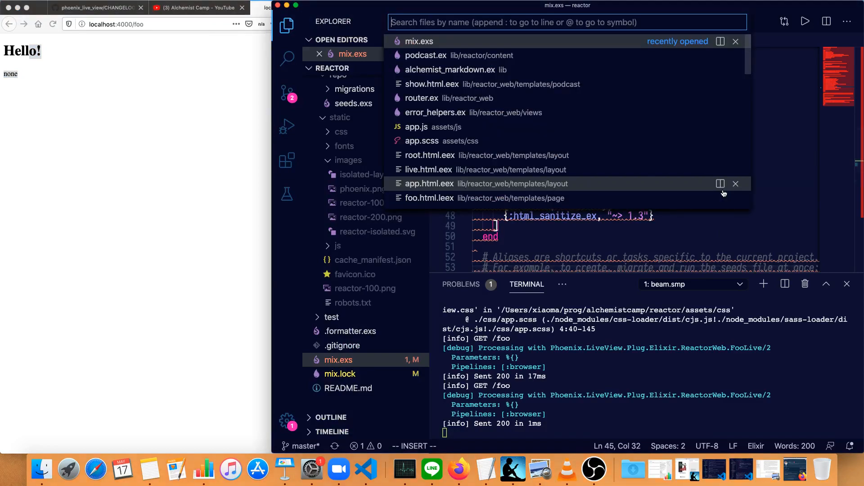
mouse_move(419, 41)
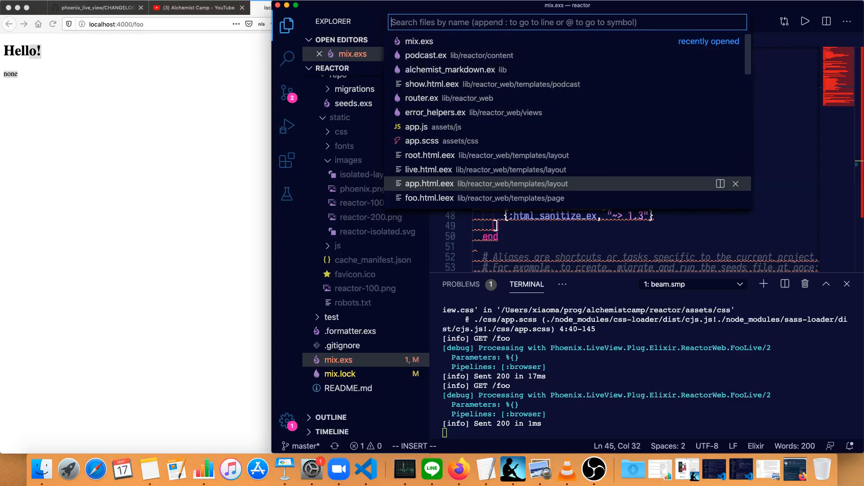
Step: Load the app.html.eex layout template from lib/reactor_web/templates/layout
left_click(429, 184)
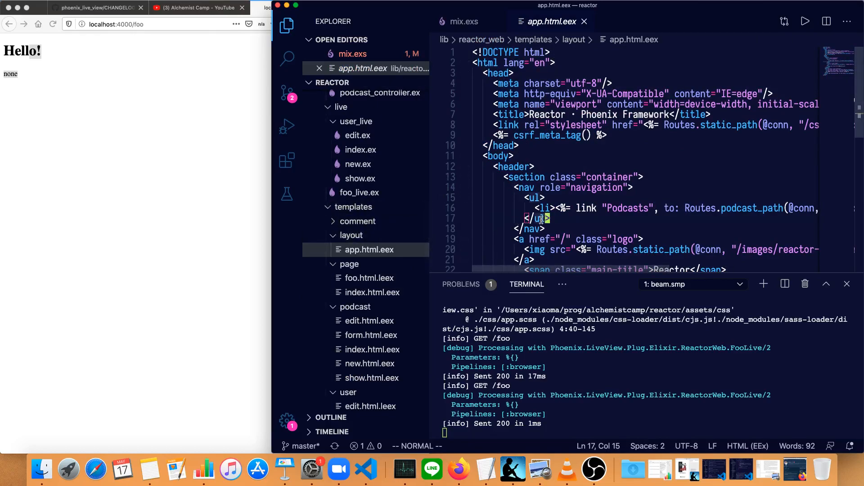
mouse_move(656, 229)
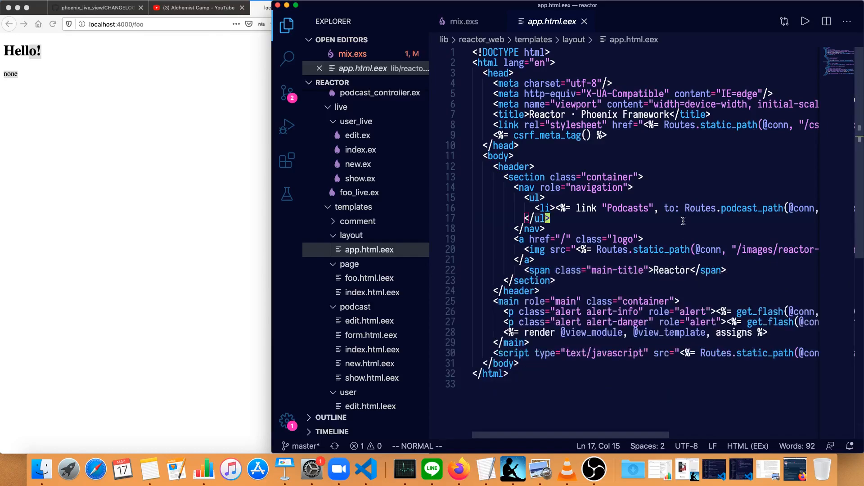
mouse_move(531, 299)
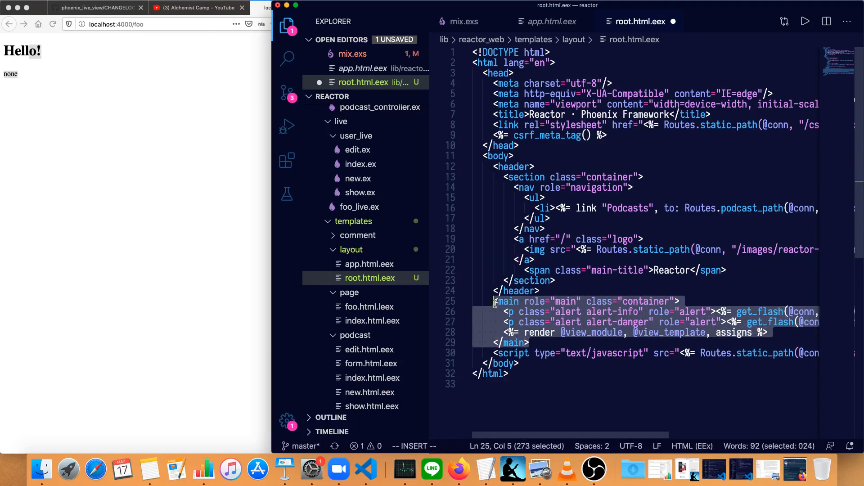
key("Delete")
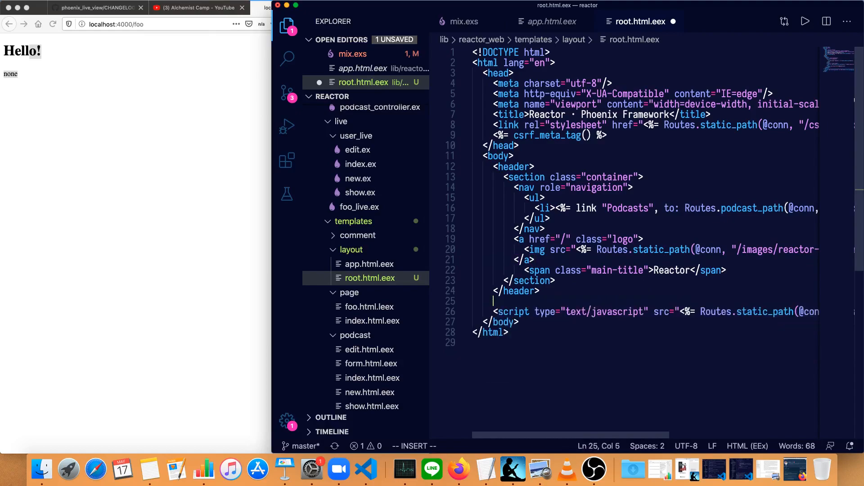
type("<%=  %>")
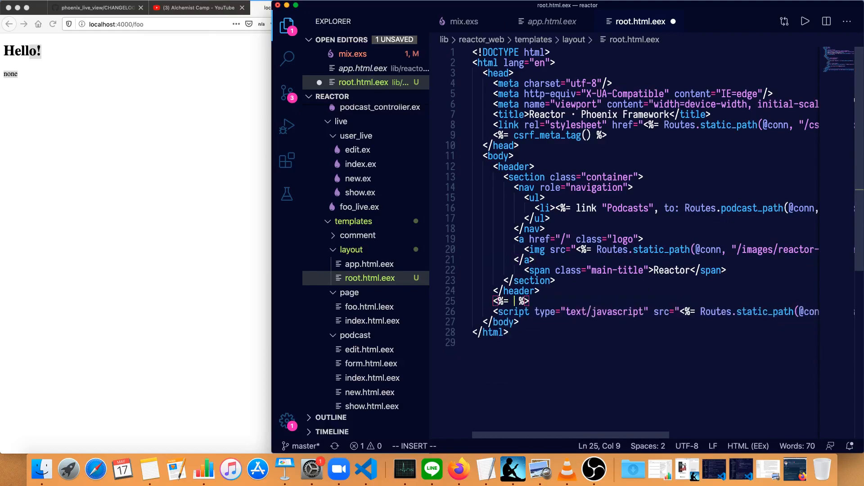
type("@inne")
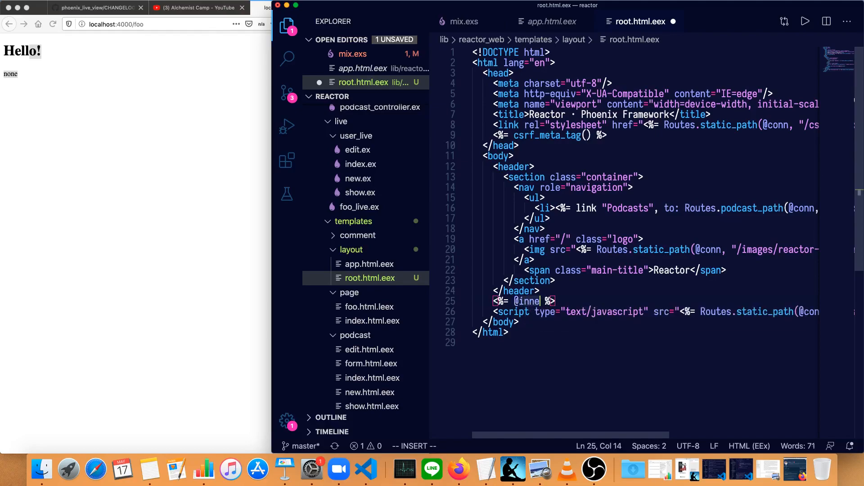
type("r_content")
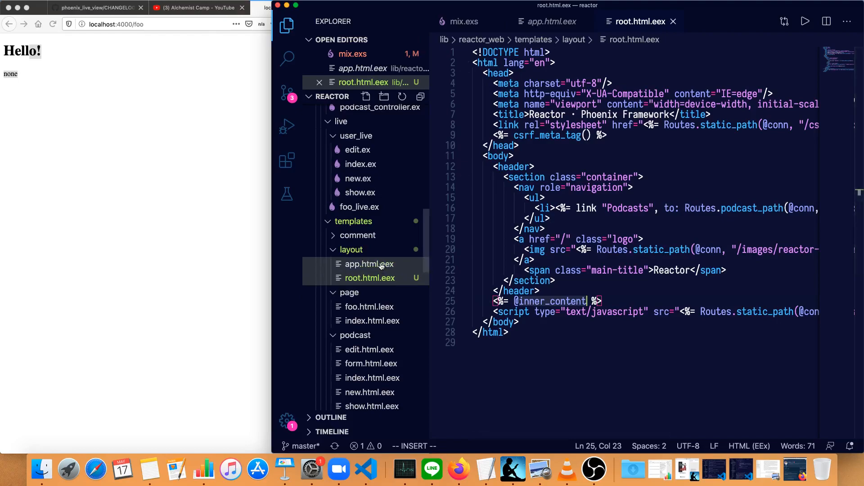
Step: Trim app.html.eex down to the main container block, save it, and return to root.html.eex
left_click(369, 264)
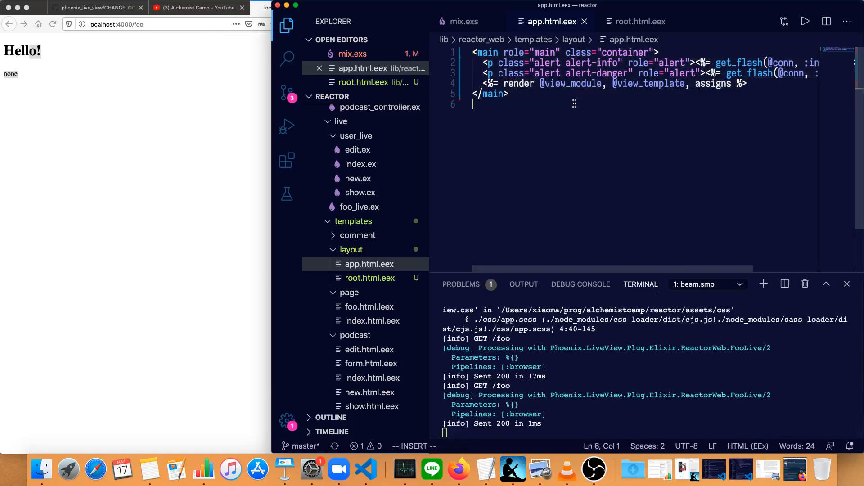
key("cmd+a")
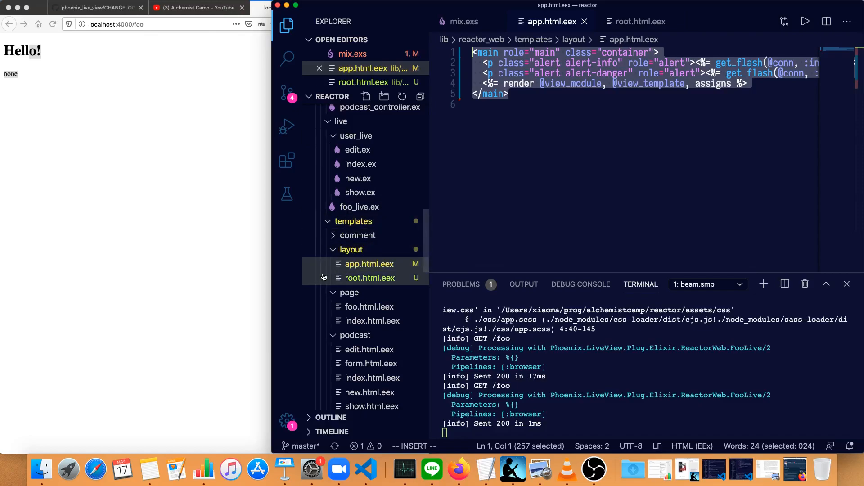
left_click(369, 278)
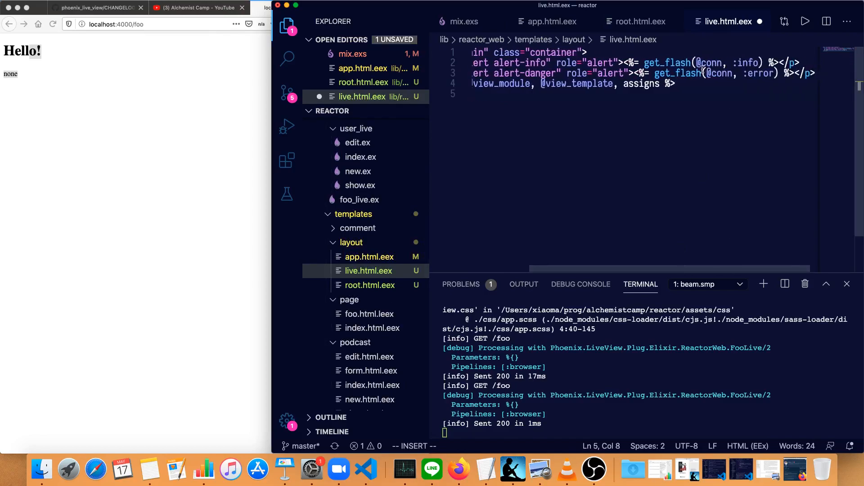
double_click(652, 62)
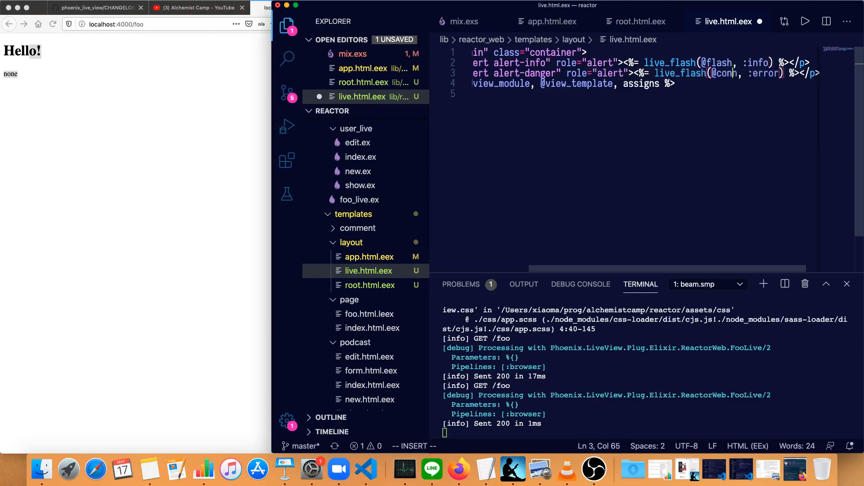
type("flash")
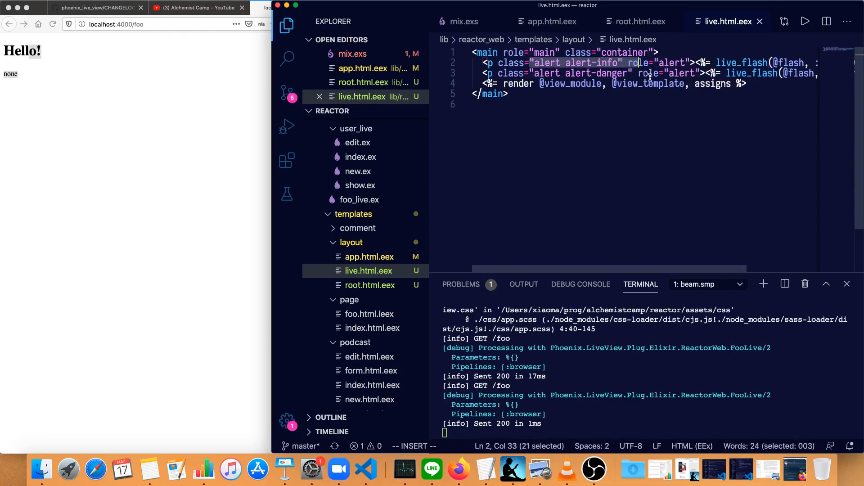
left_click(628, 73)
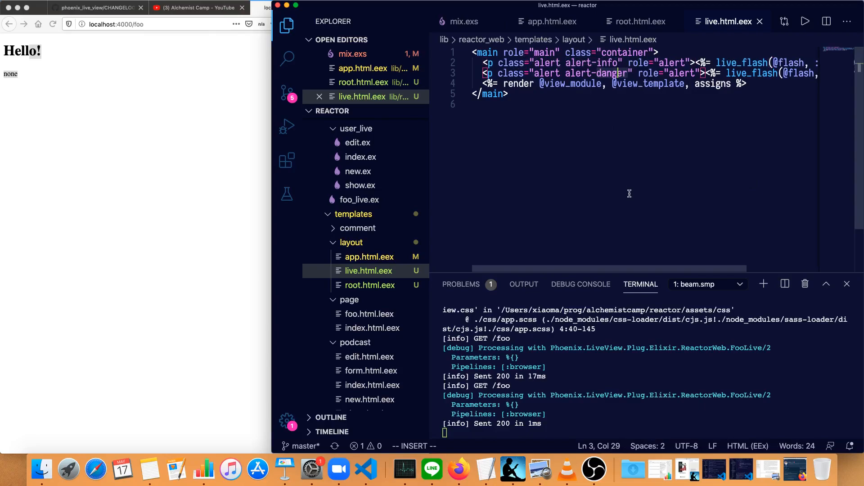
Step: Review the root.html.eex and app.html.eex layouts from the Explorer
left_click(369, 286)
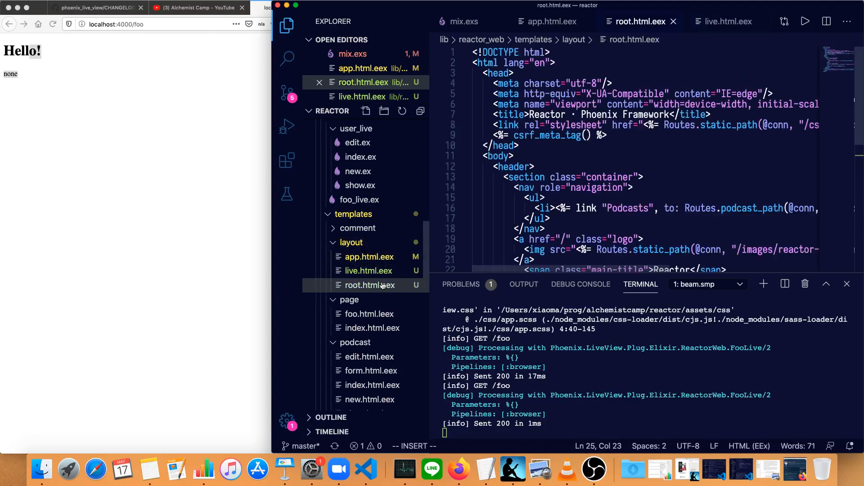
scroll("down", 3)
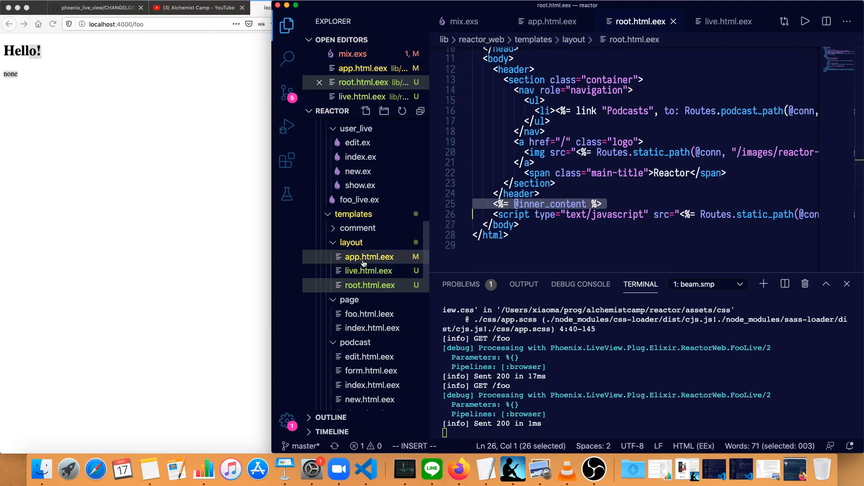
left_click(369, 257)
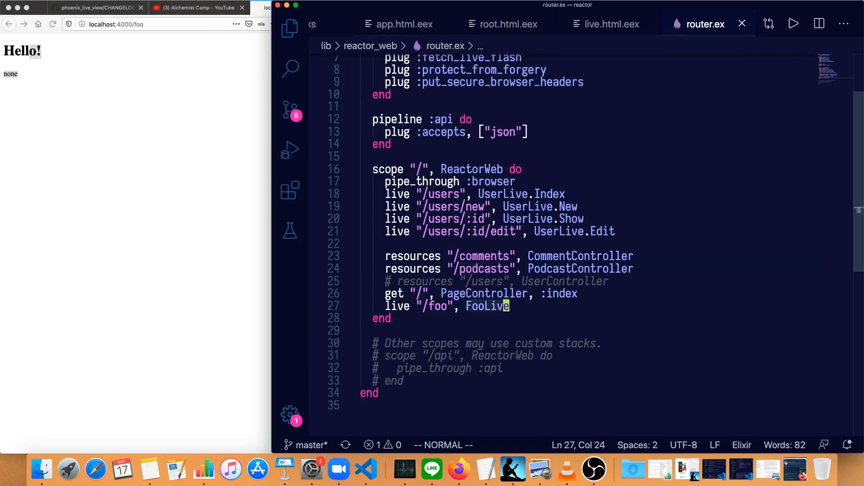
Step: Append , layout: {ReactorWeb.LayoutView, :root} to the live "/foo" and "/users" routes in router.ex
type(", layout: {")
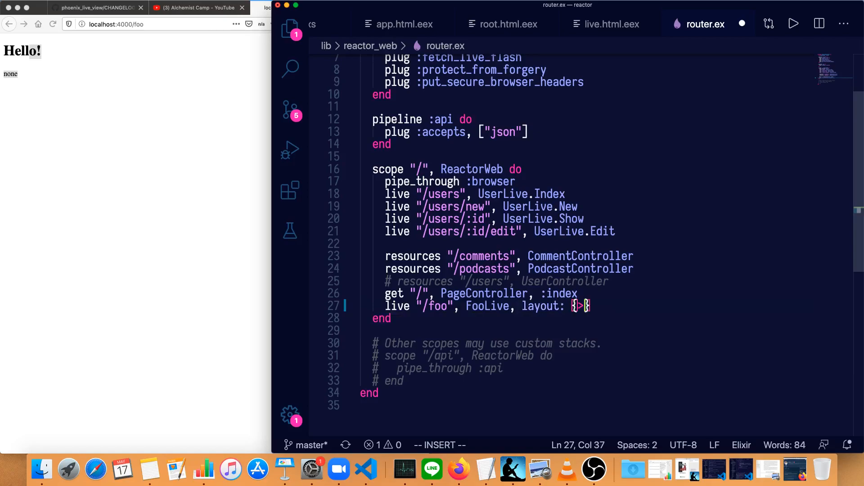
type("ReactorWeb")
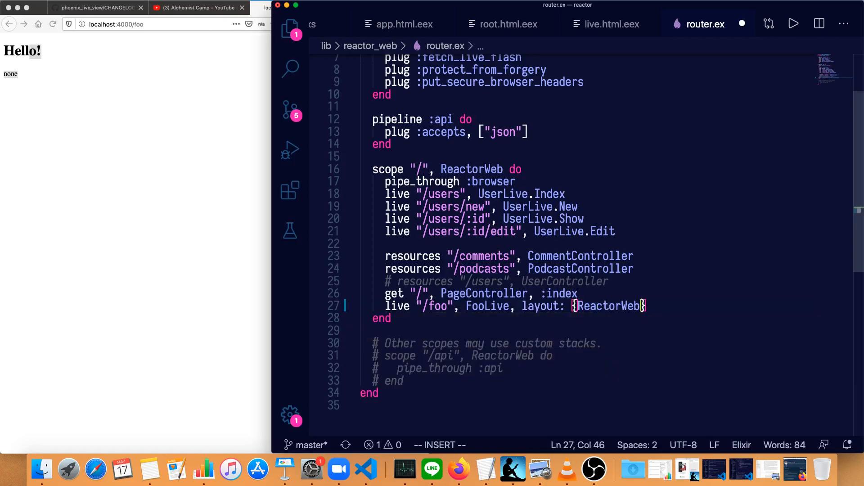
type(".LayoutView")
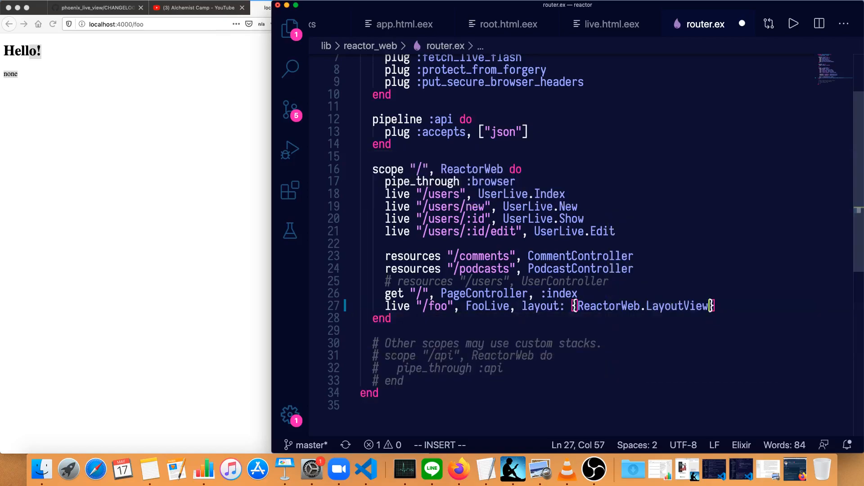
type(", :root")
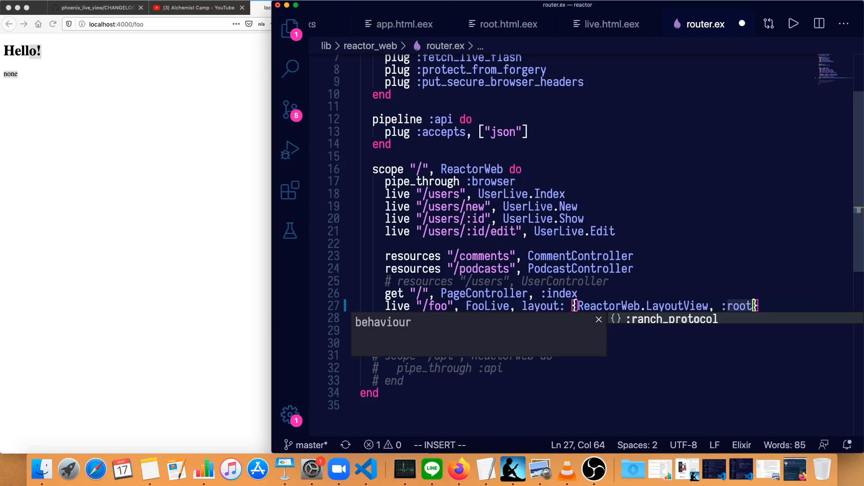
mouse_move(742, 23)
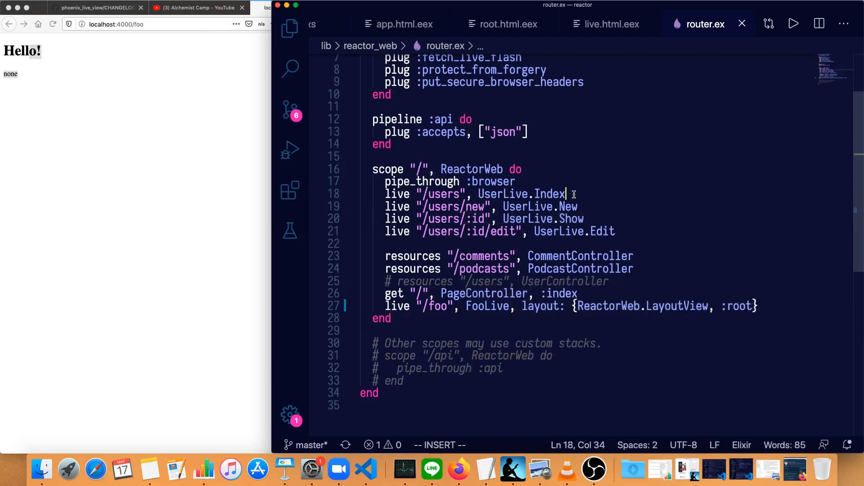
type(", layout: {ReactorWeb.LayoutView, :root}")
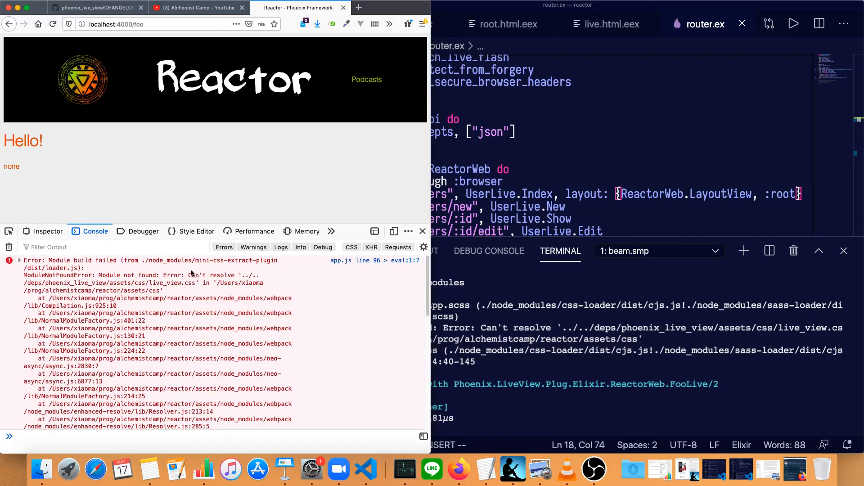
Step: Mark the unresolved live_view.css path in the console error, then search the project by file name
left_click_drag(187, 276, 198, 282)
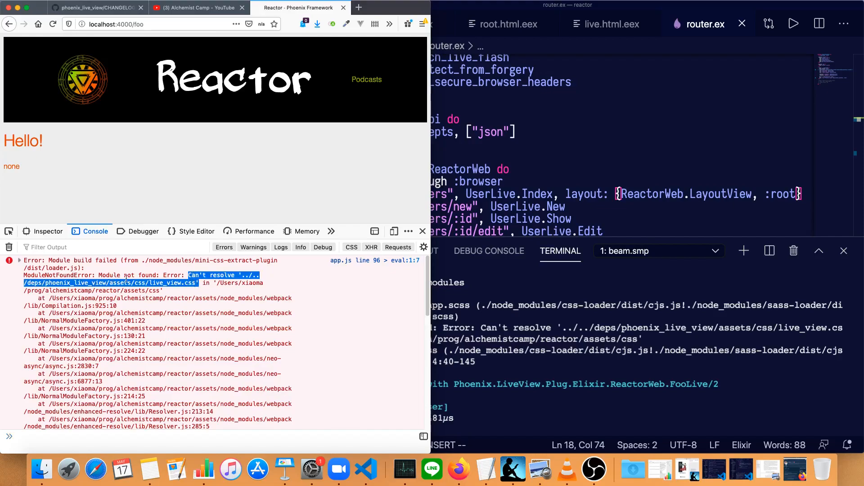
mouse_move(695, 164)
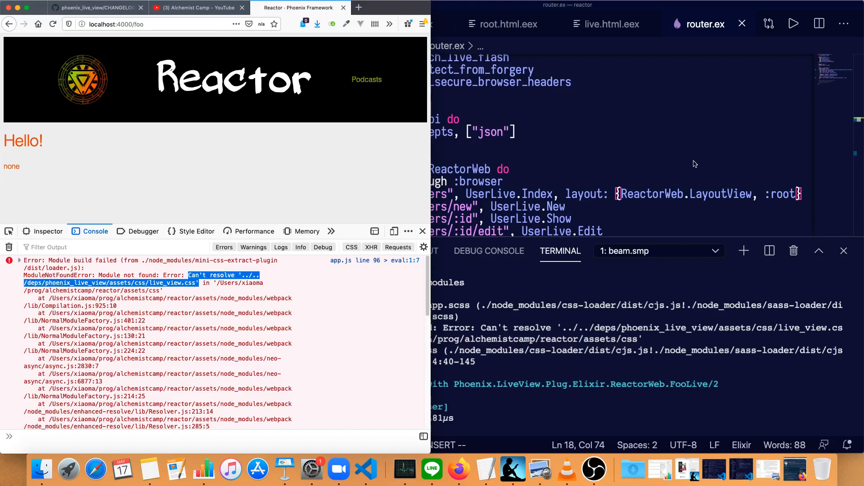
key("cmd+p")
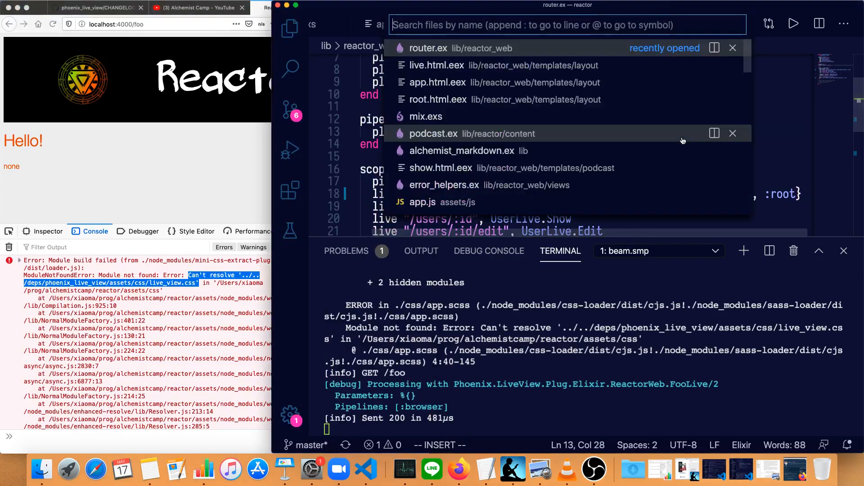
type("app.cs")
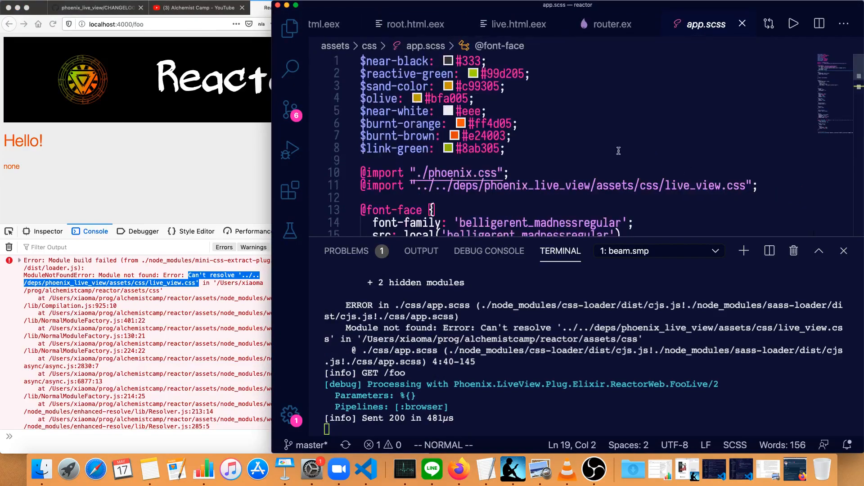
scroll("down", 3)
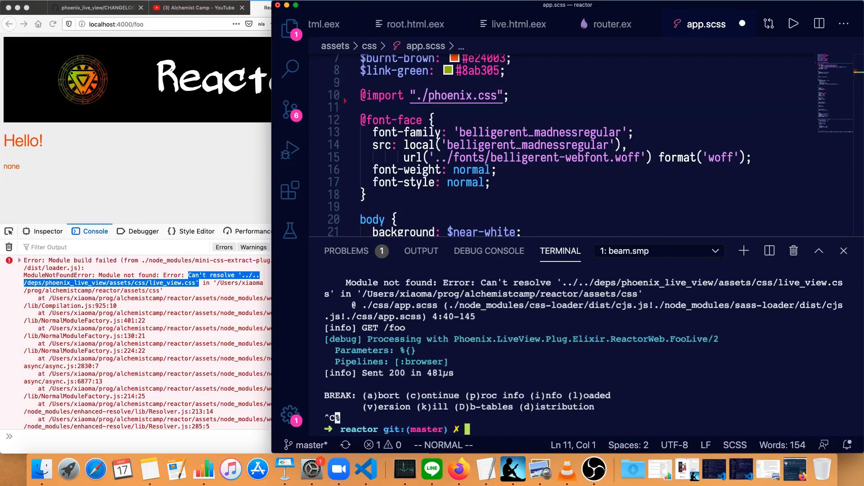
Step: From the assets folder, add nprogress and css-loader with yarn and install dependencies
type("cd as")
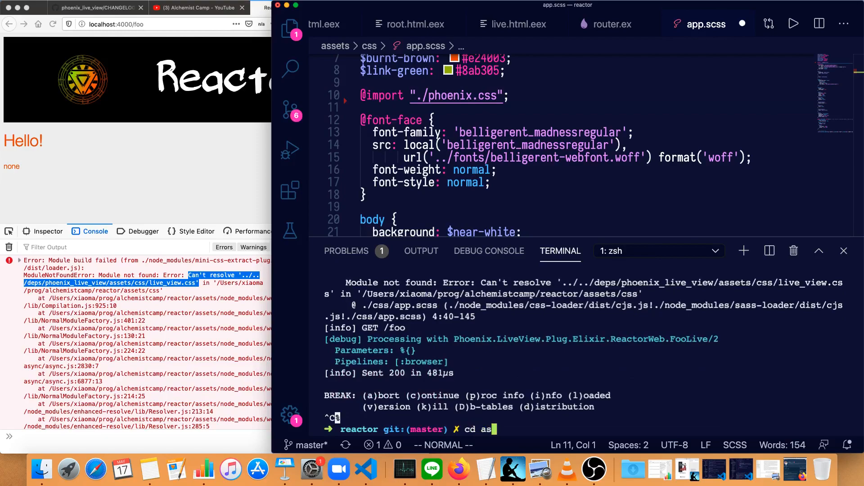
type("assets")
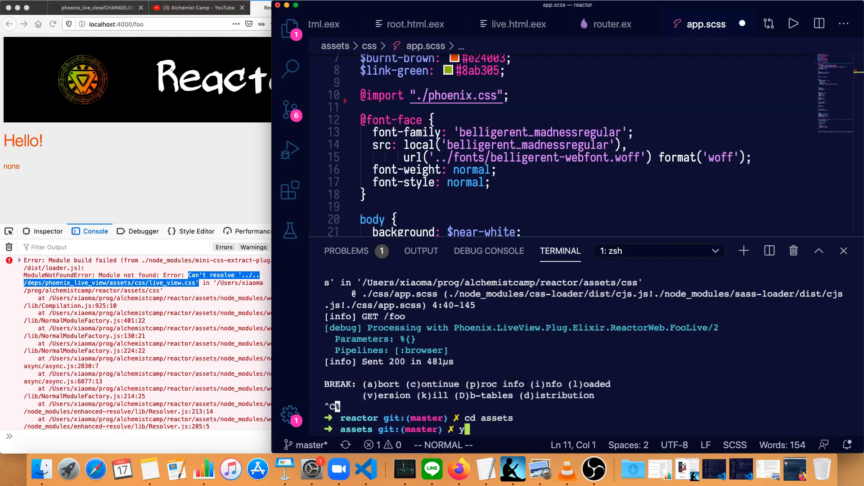
type("arn add npro")
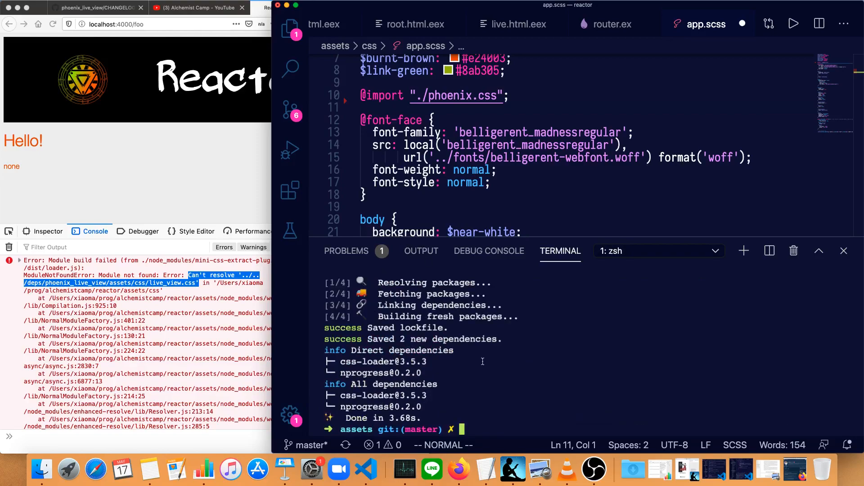
left_click(363, 195)
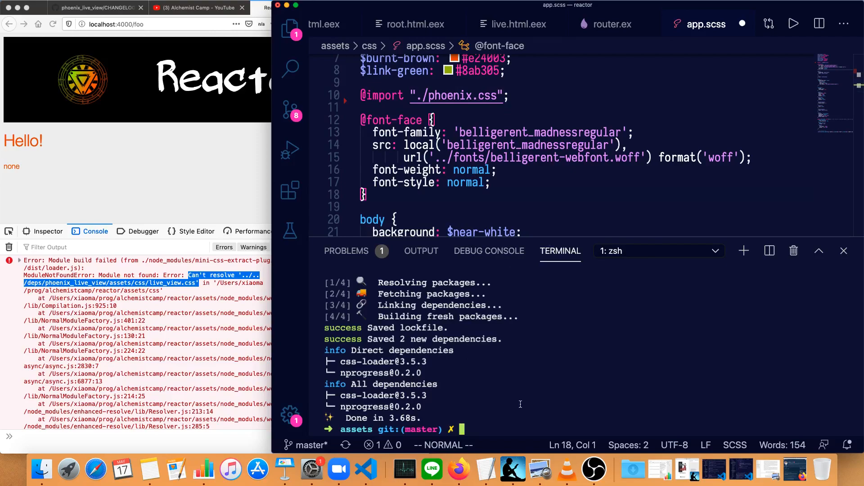
type("yarn")
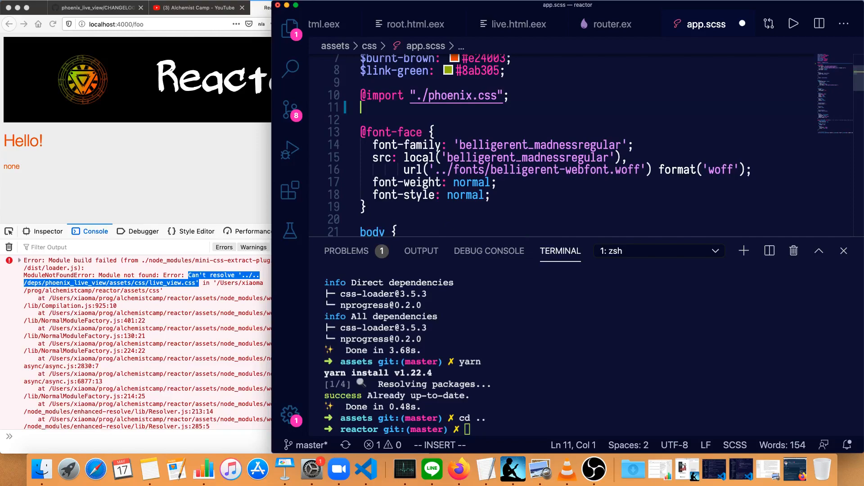
type("@")
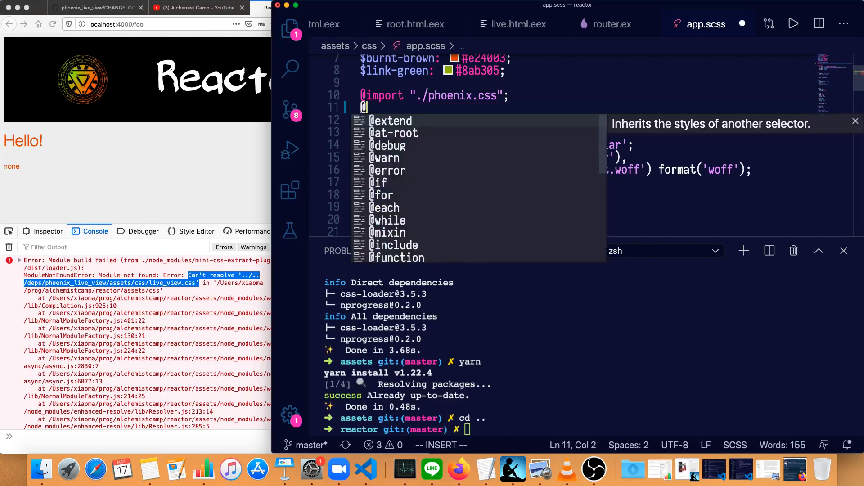
type("import")
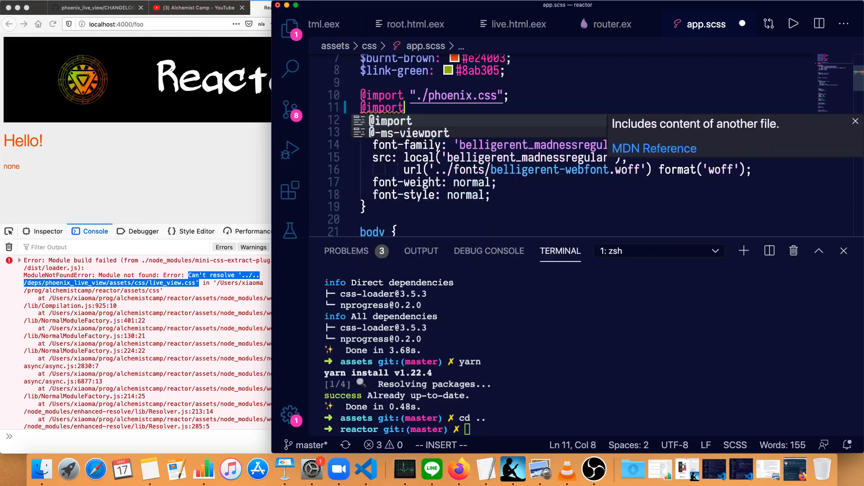
type("\"../n")
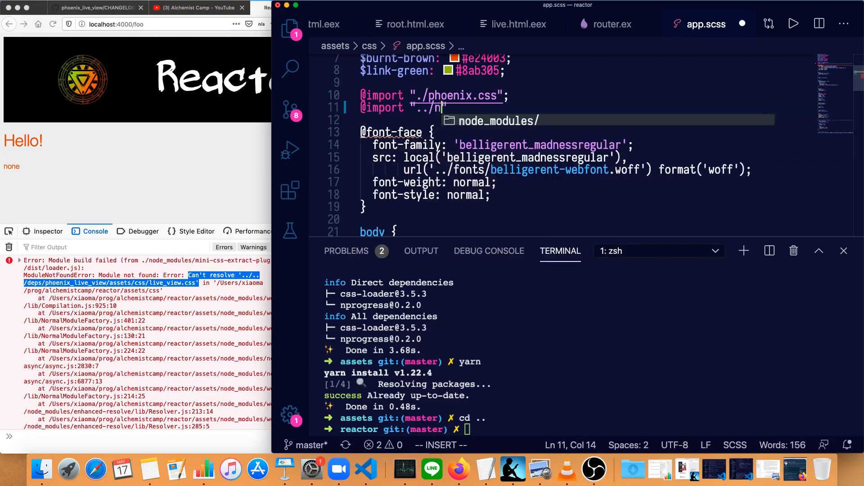
type("ode_modules/")
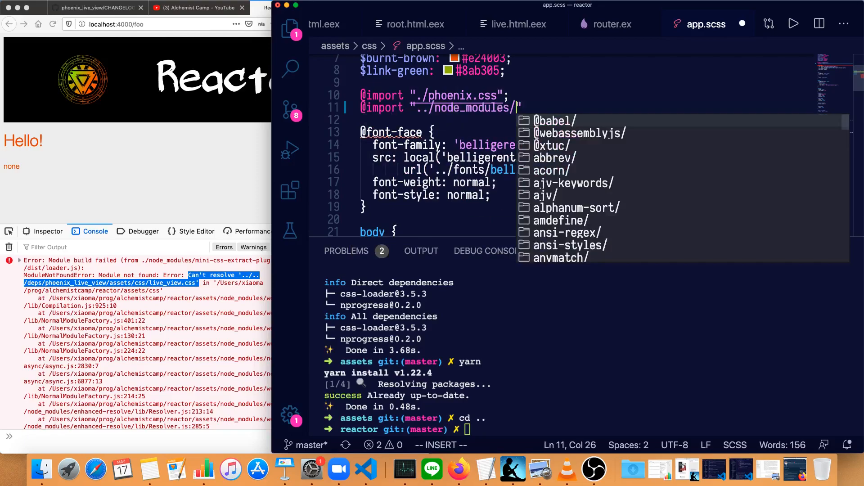
type("np")
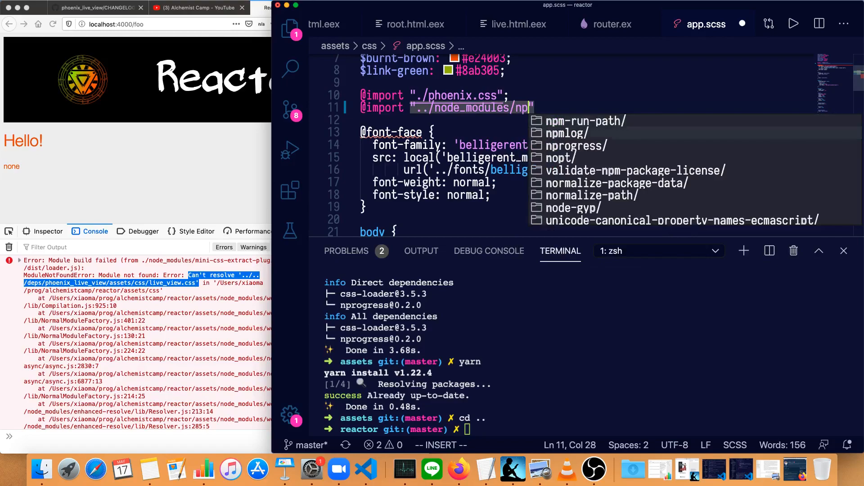
type("rogress/nprogress.css")
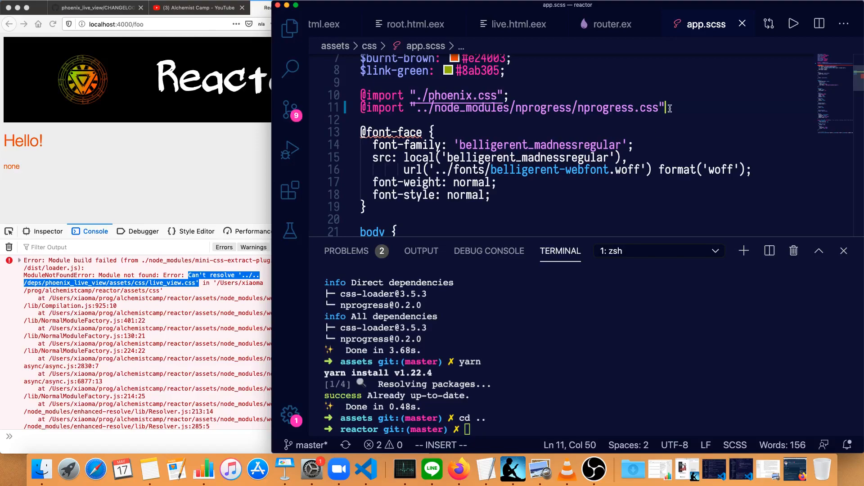
type(";")
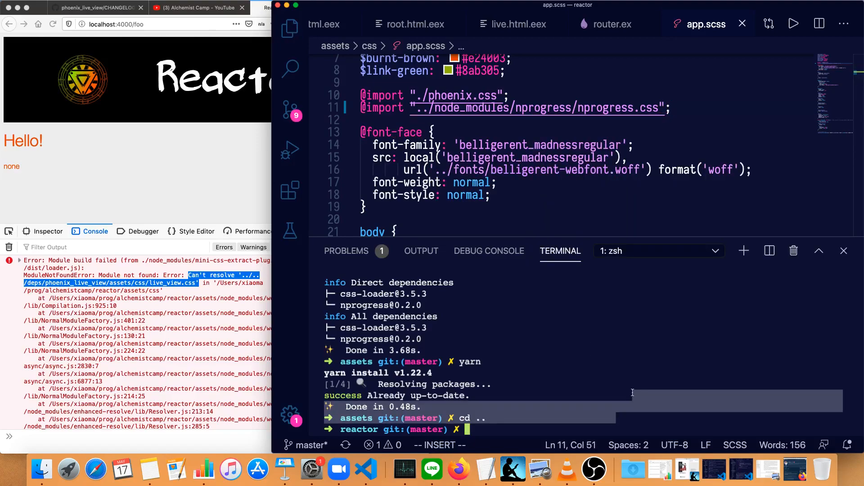
Step: Run yarn add nprogress in the integrated terminal
type("yarn add nprogress")
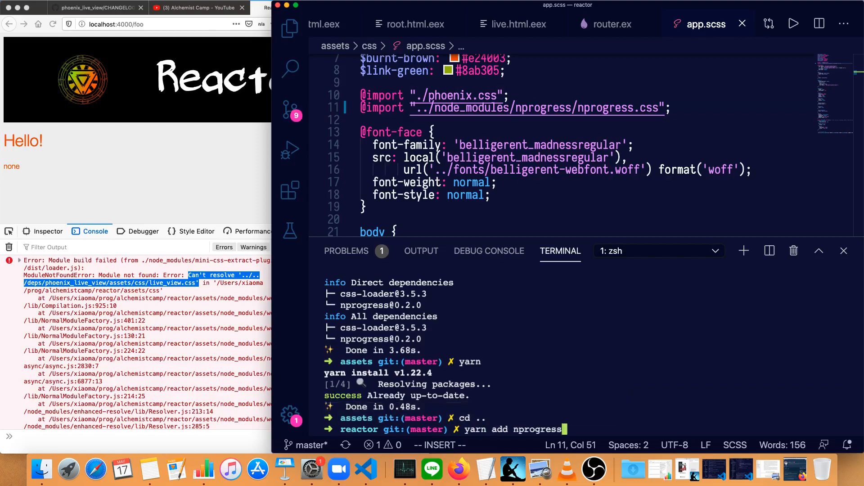
key("Return")
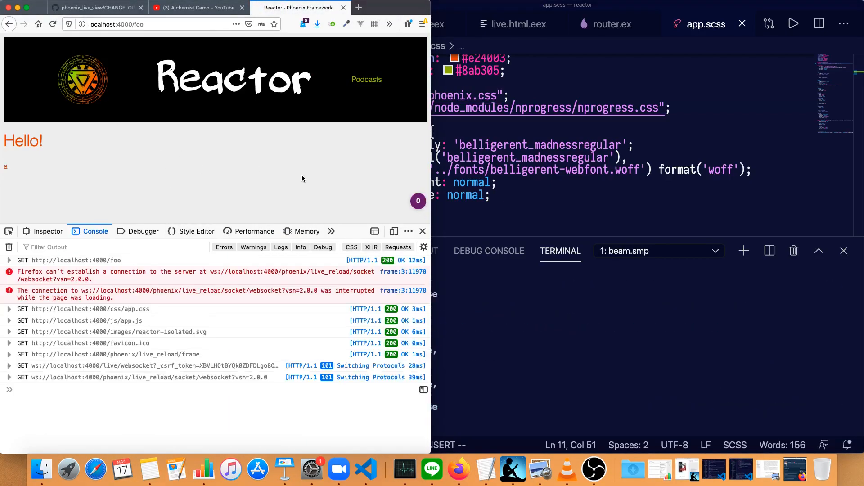
Step: Type into the test page, decline Caret Browsing, and close the developer tools panel
type("h")
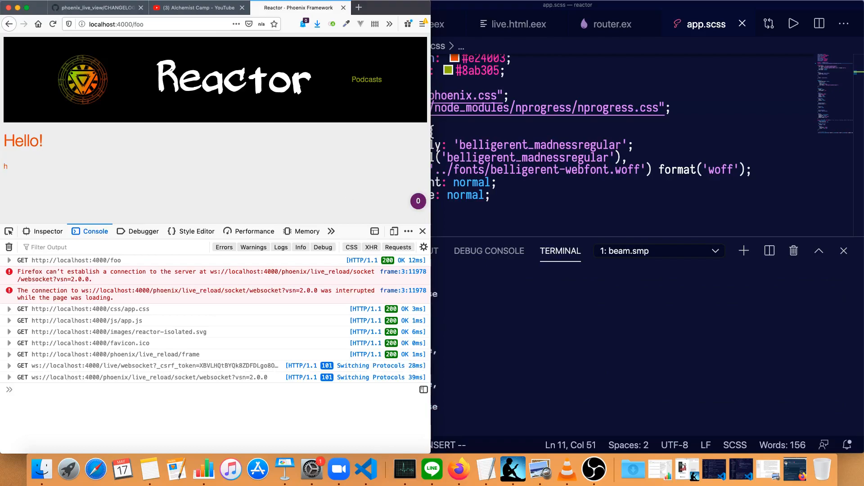
key("F7")
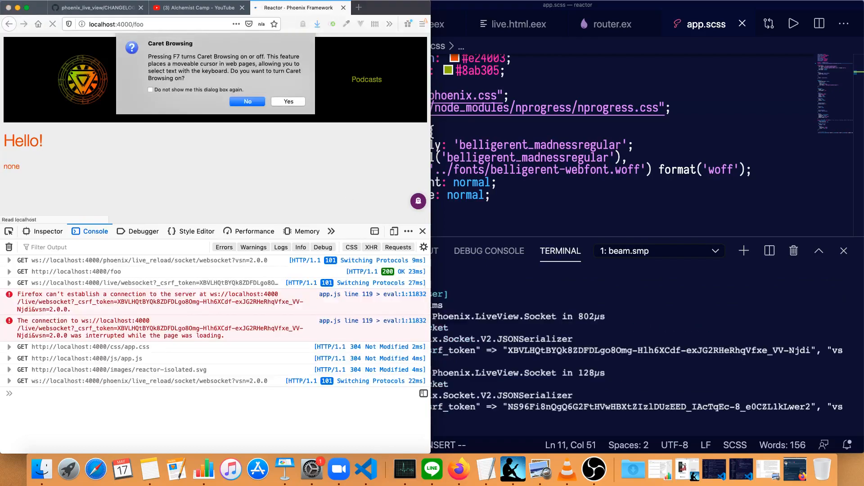
left_click(247, 102)
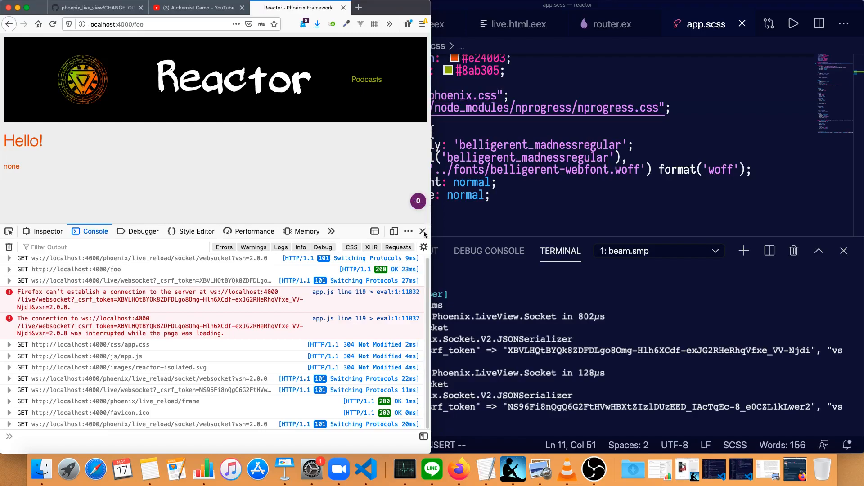
left_click(423, 232)
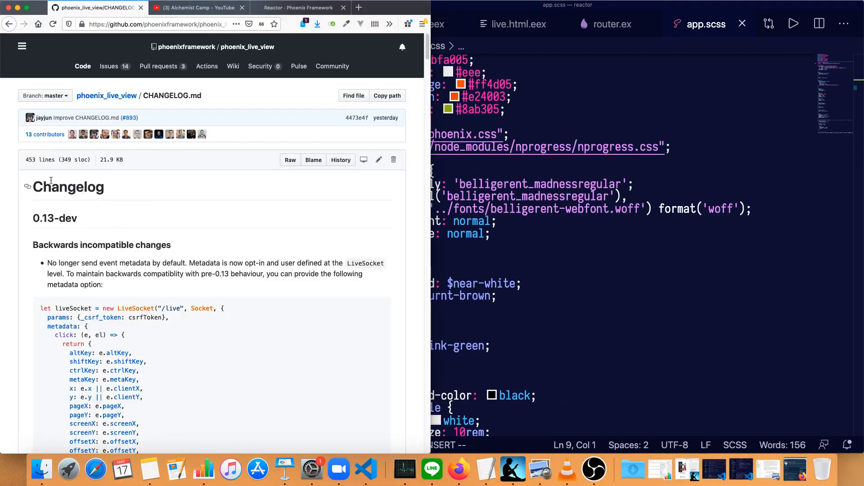
mouse_move(103, 180)
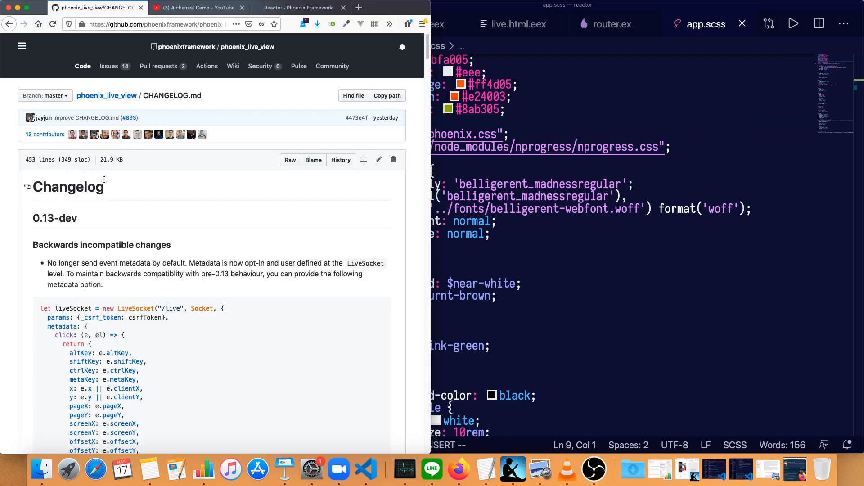
Step: Scroll the CHANGELOG down to the 0.13-dev LiveSocket metadata code block
scroll("down", 3)
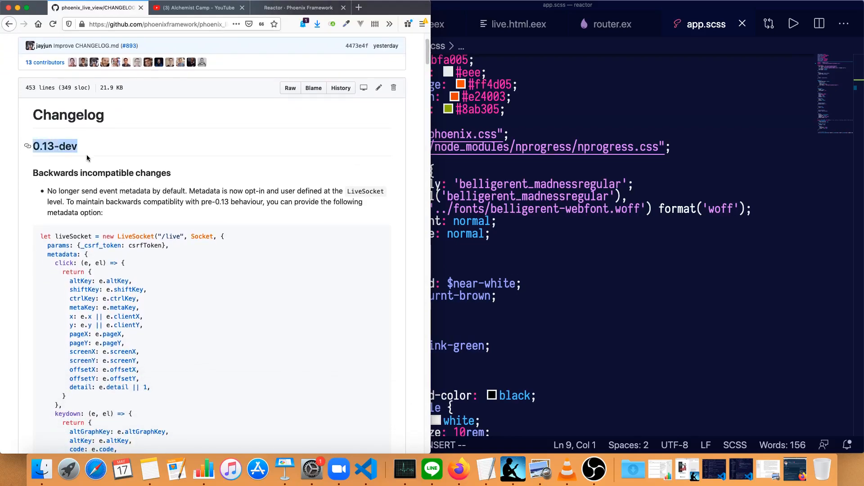
scroll("down", 3)
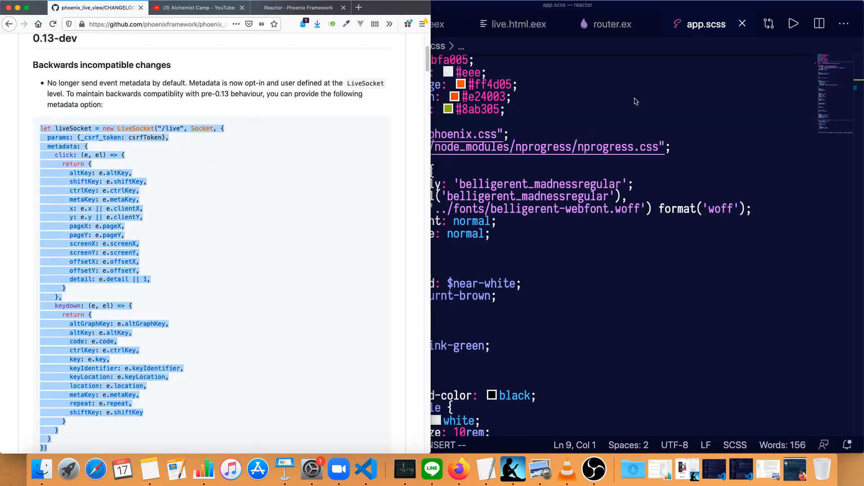
Step: Locate and load assets/js/app.js through the quick-open picker
type("app")
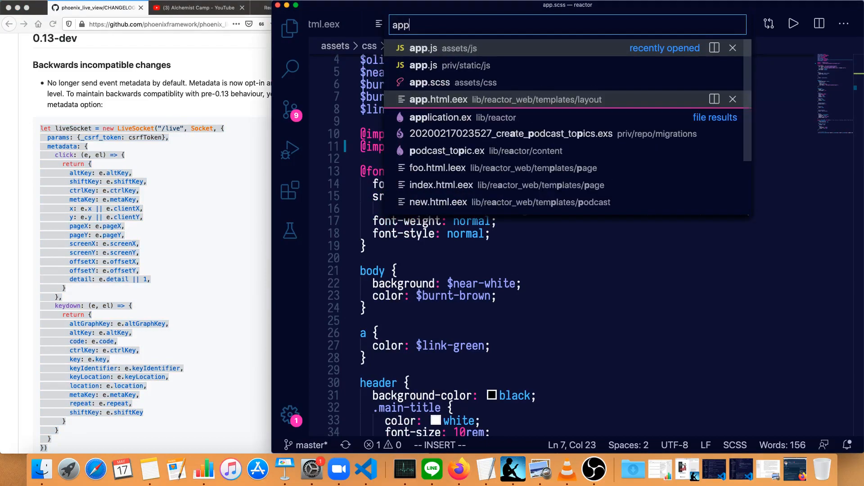
left_click(424, 49)
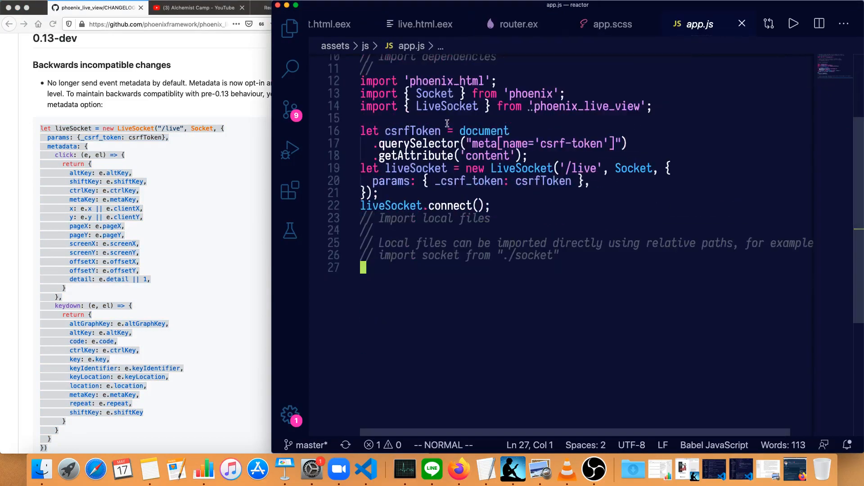
mouse_move(398, 171)
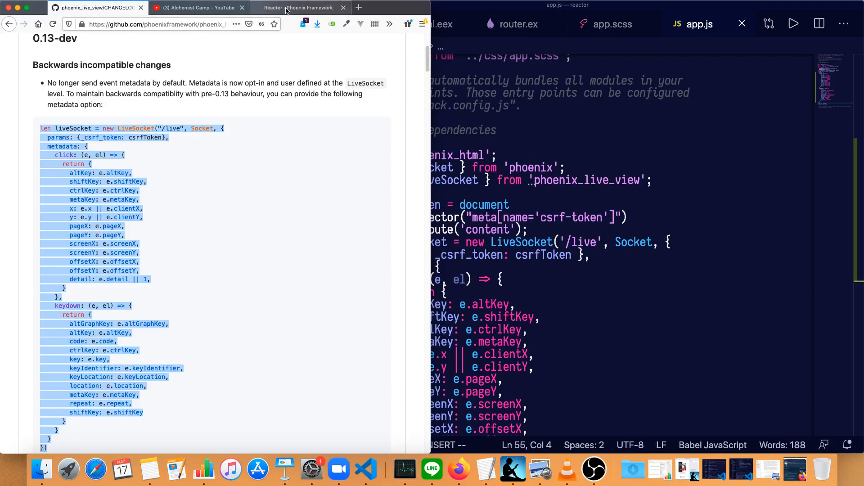
Step: In the Reactor tab, go to /users, edit the first user and reach the Show User page
left_click(301, 7)
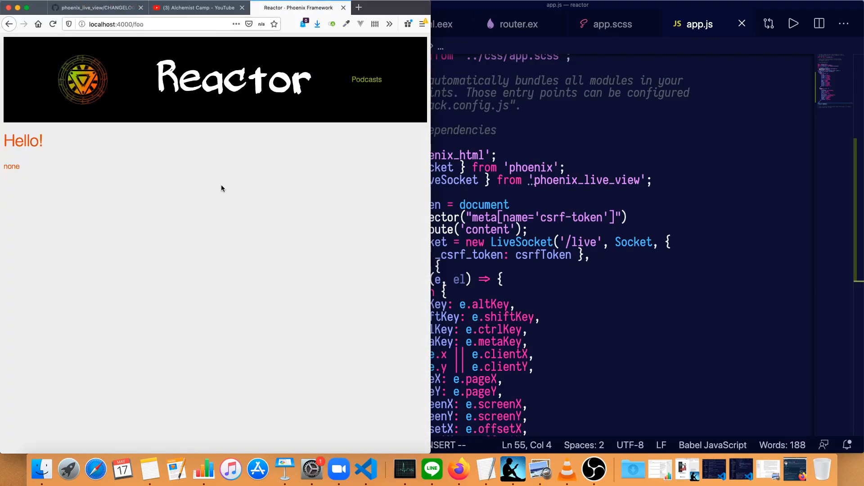
left_click(117, 23)
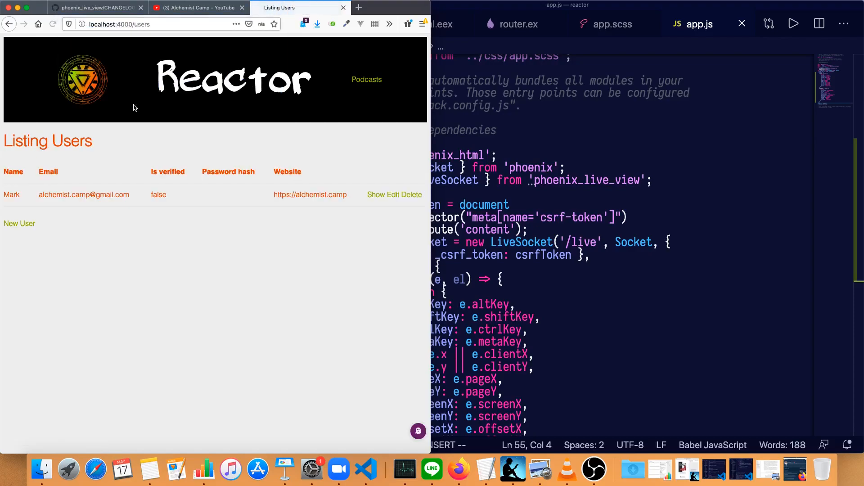
left_click(391, 194)
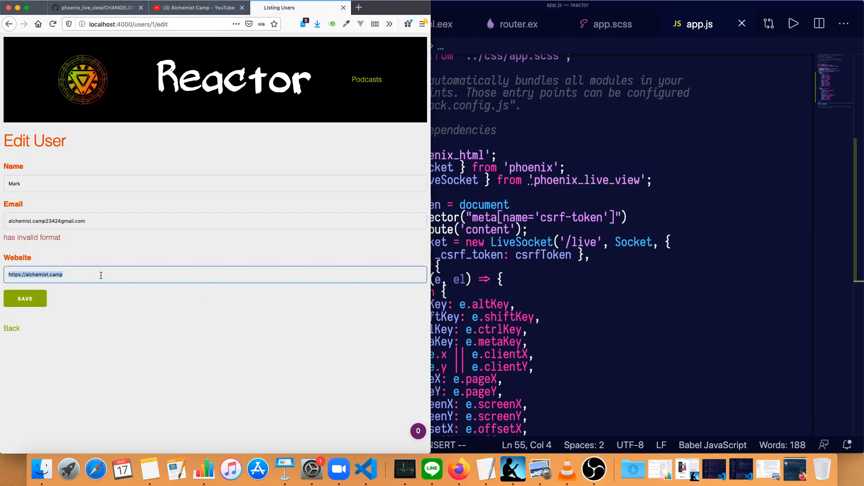
type("sd")
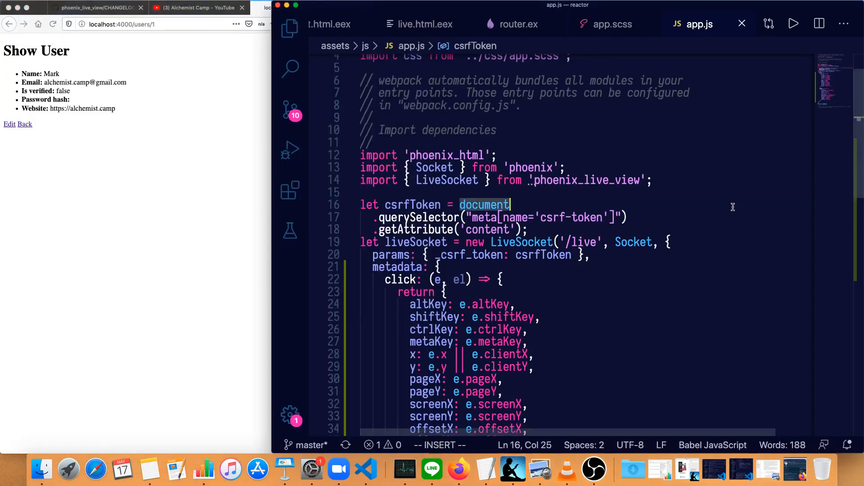
Step: Add layout: {ReactorWeb.LayoutView, :root} to the live routes in router.ex and restart the server
left_click(516, 23)
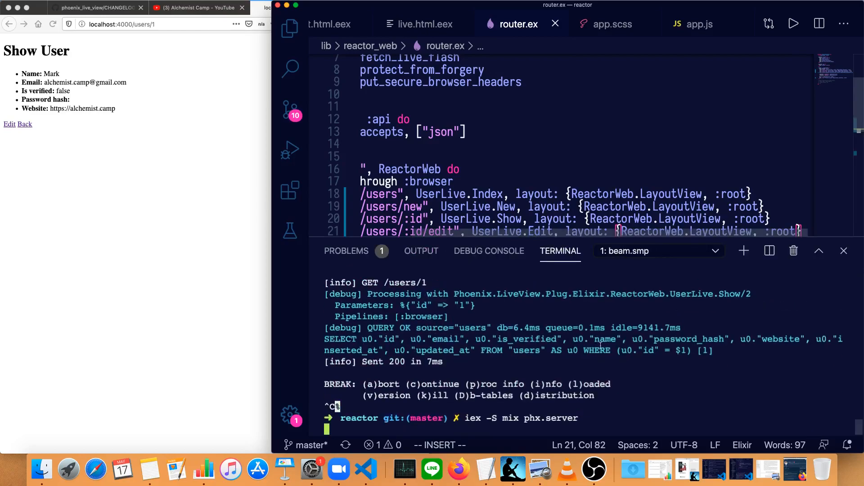
left_click(137, 24)
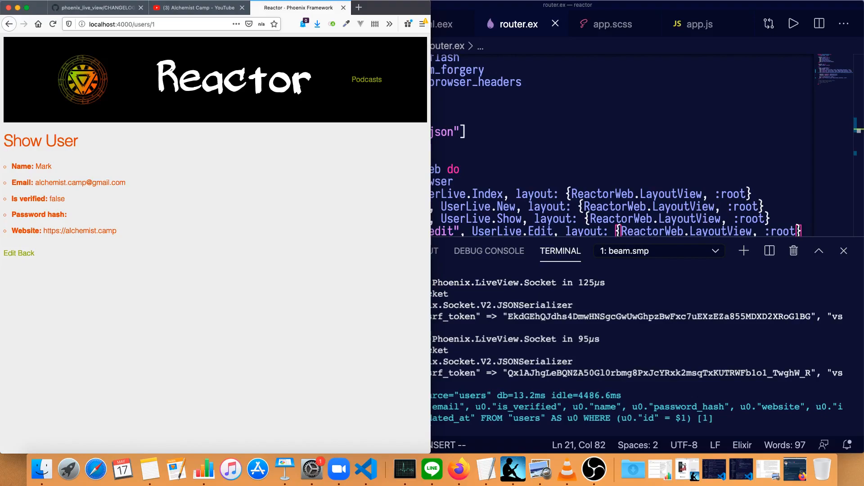
mouse_move(305, 147)
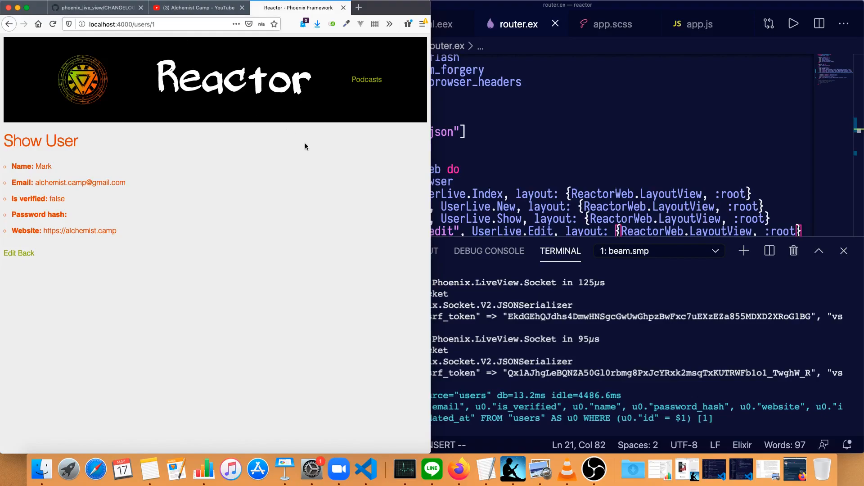